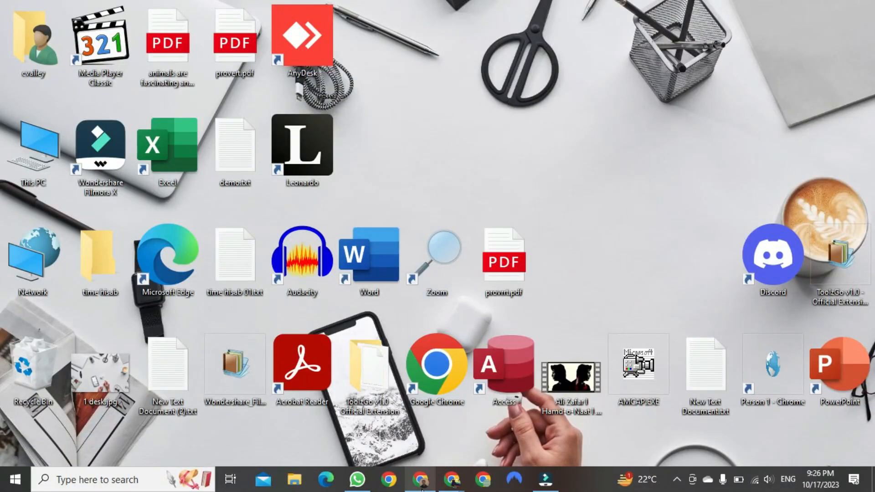
Step: Launch Chrome from the taskbar to reach the Notion Personal Wiki page
left_click(419, 480)
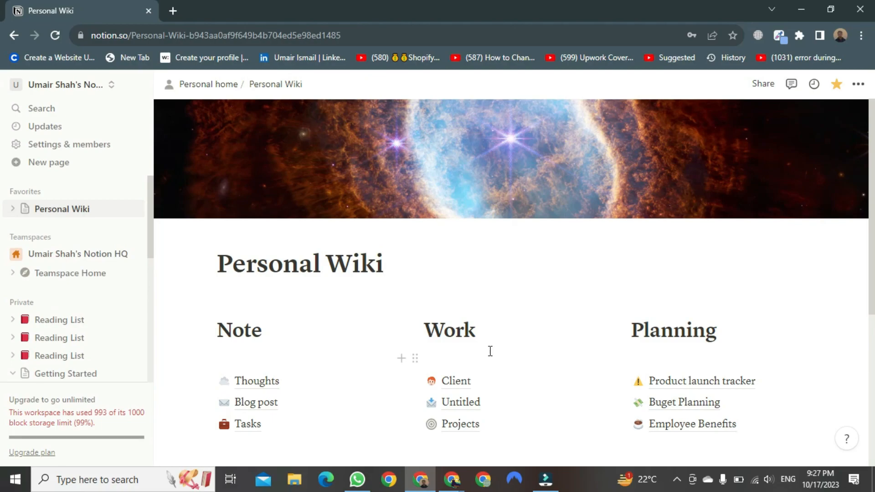
scroll("up", 3)
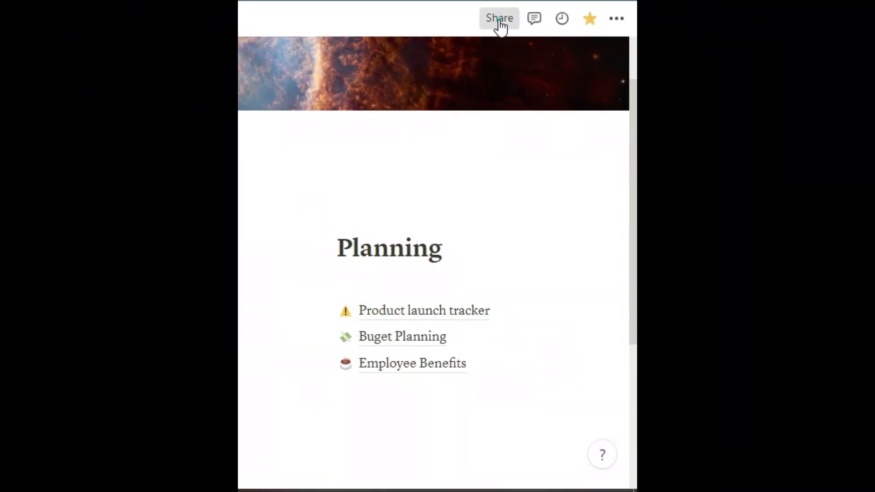
Step: Open the Personal Wiki page's Share panel listing the owner and three viewers
left_click(498, 18)
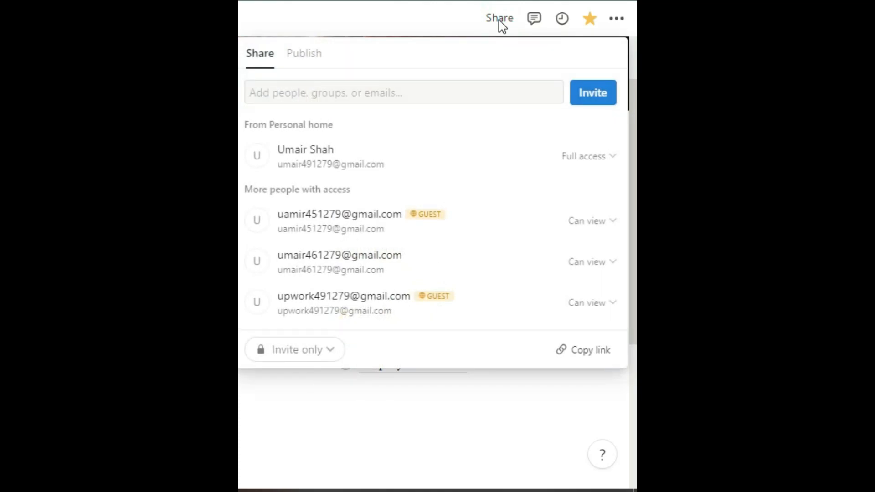
mouse_move(482, 183)
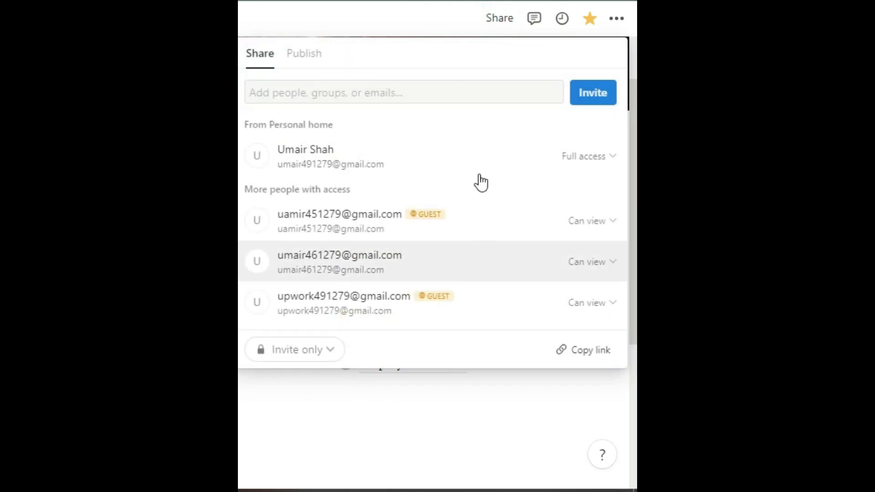
mouse_move(436, 127)
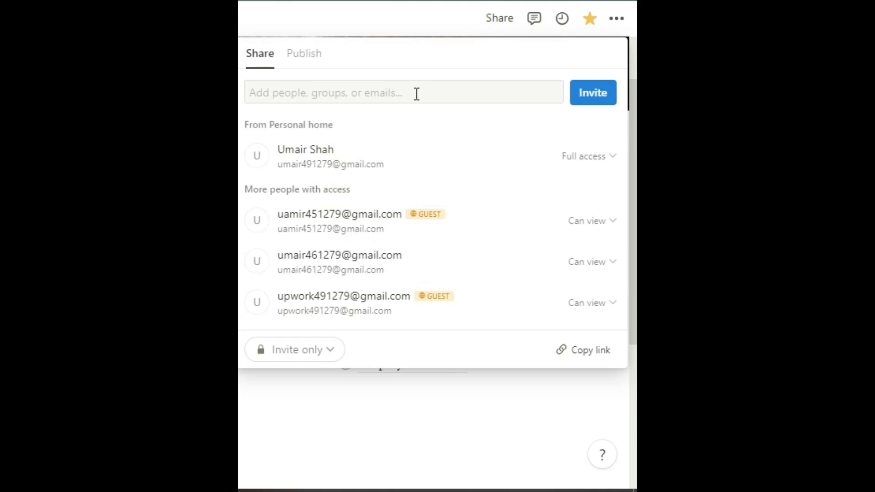
mouse_move(310, 354)
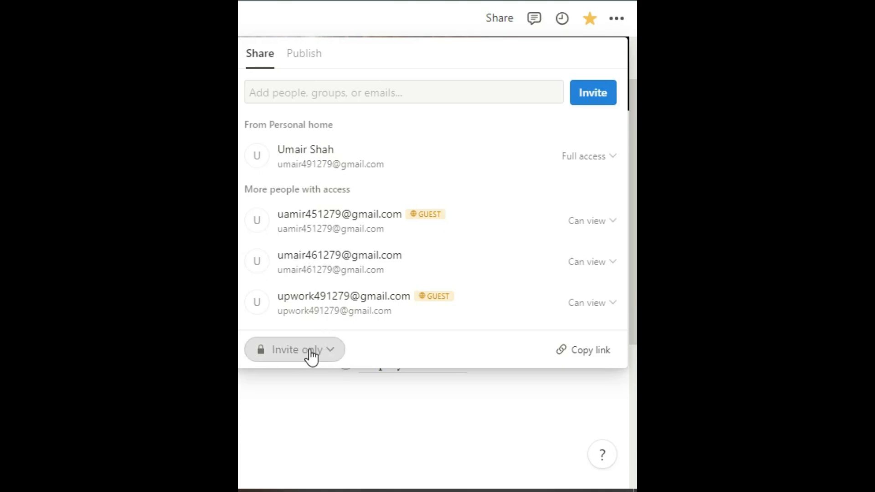
left_click(294, 351)
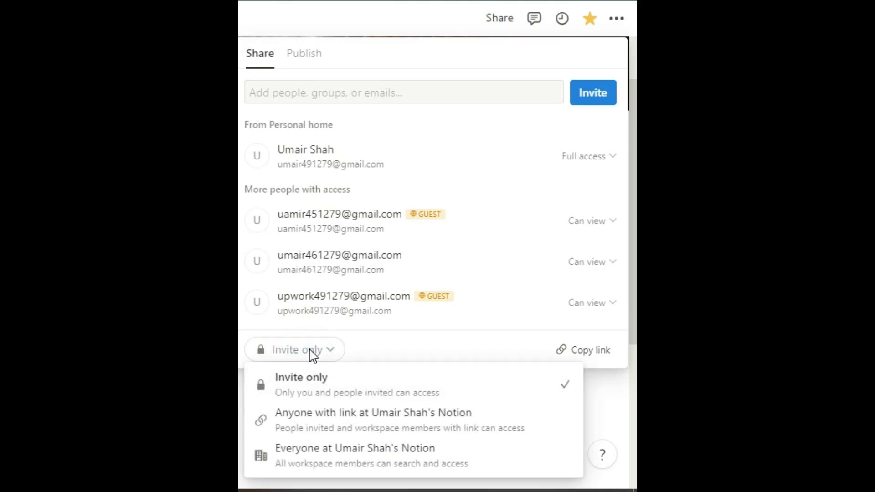
mouse_move(311, 447)
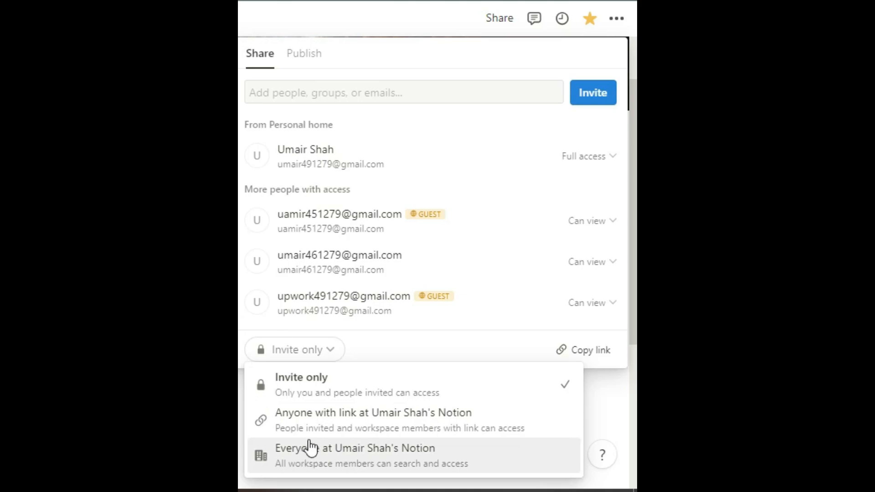
mouse_move(320, 420)
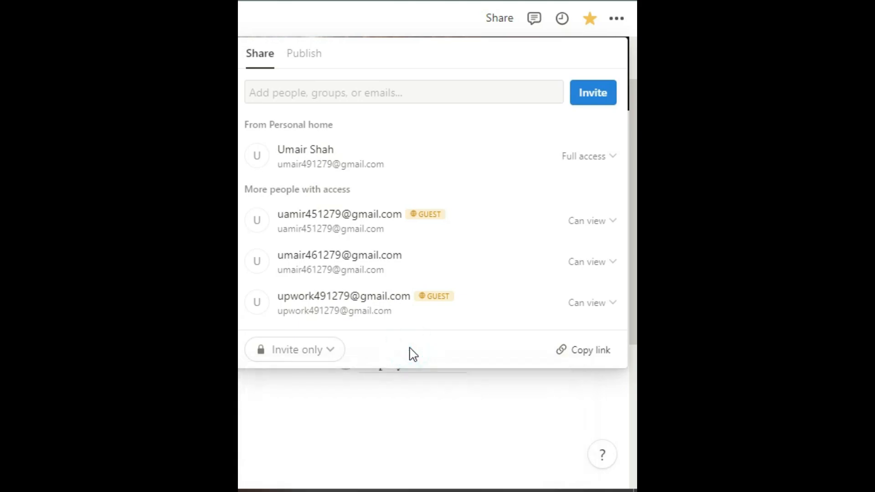
mouse_move(582, 350)
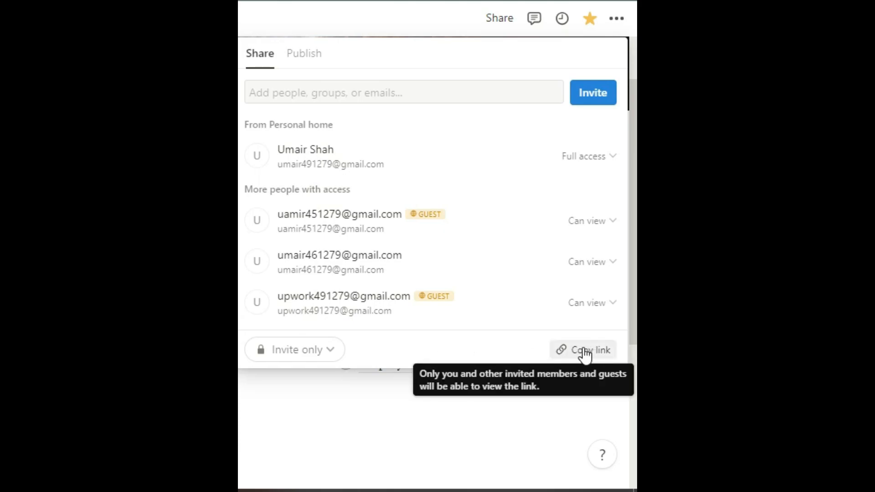
mouse_move(511, 355)
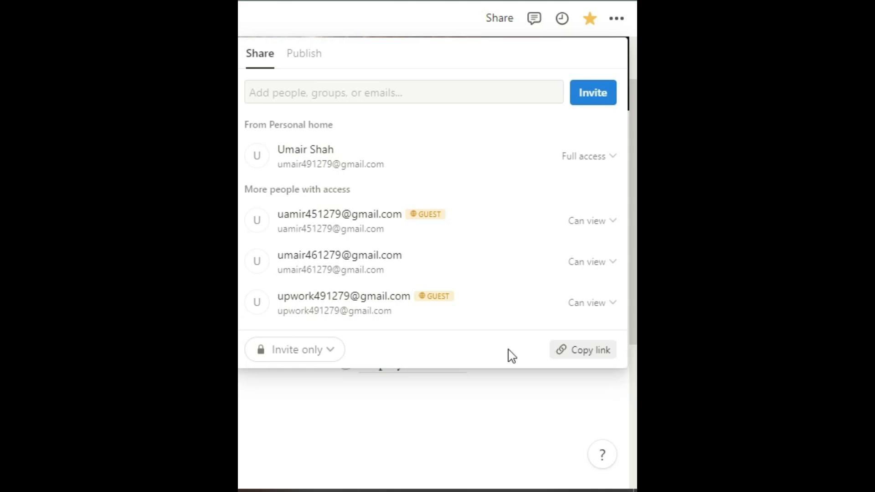
mouse_move(475, 188)
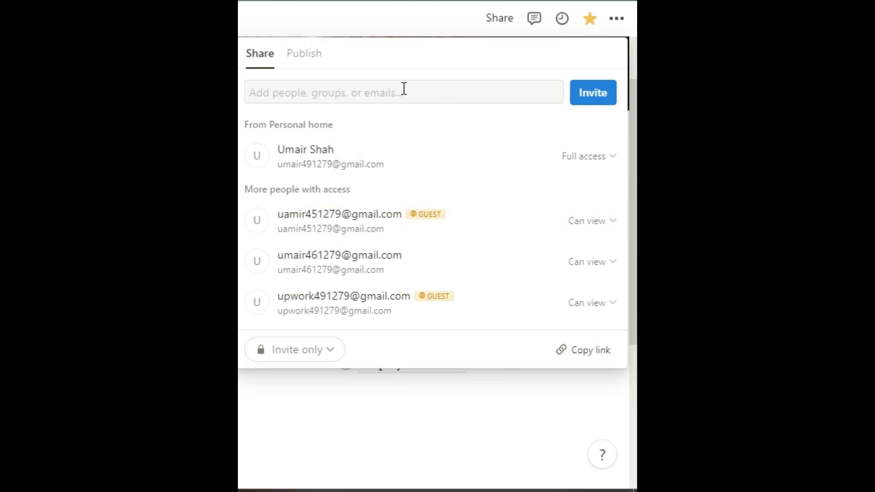
left_click(403, 93)
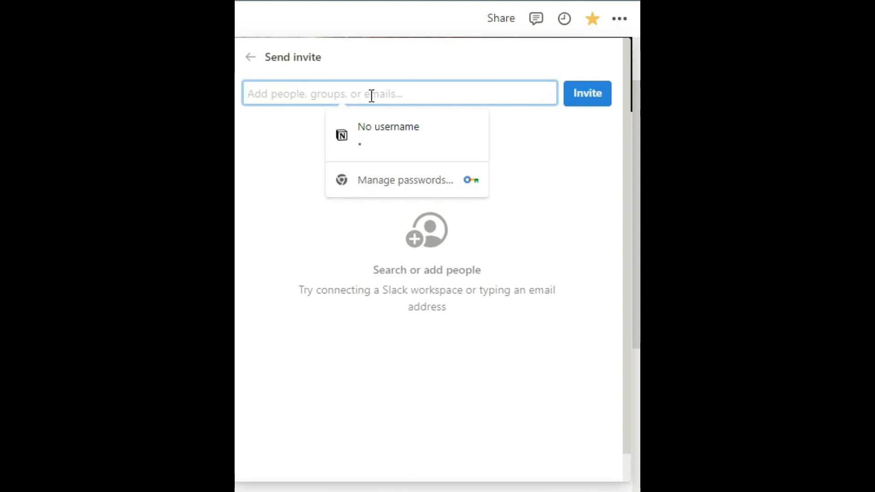
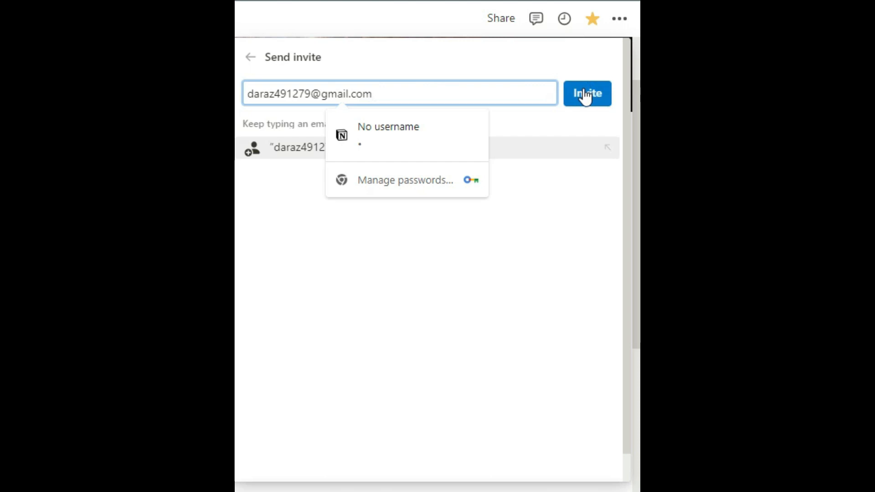
left_click(587, 93)
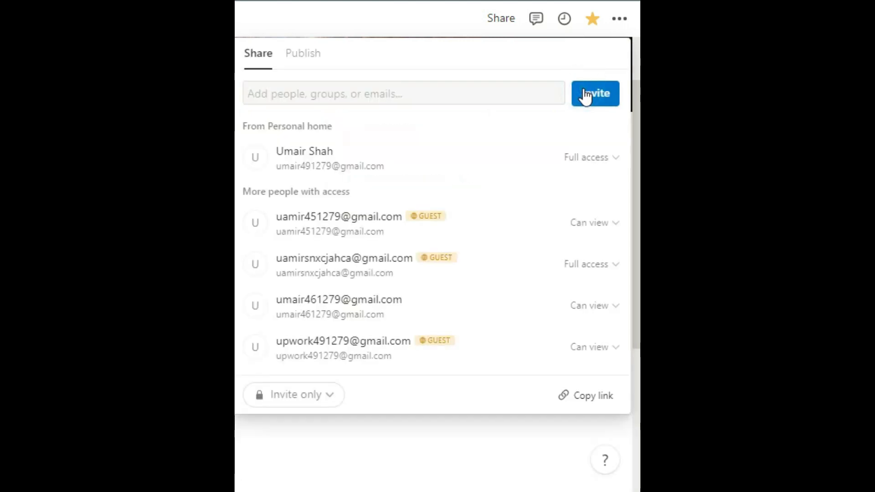
mouse_move(537, 171)
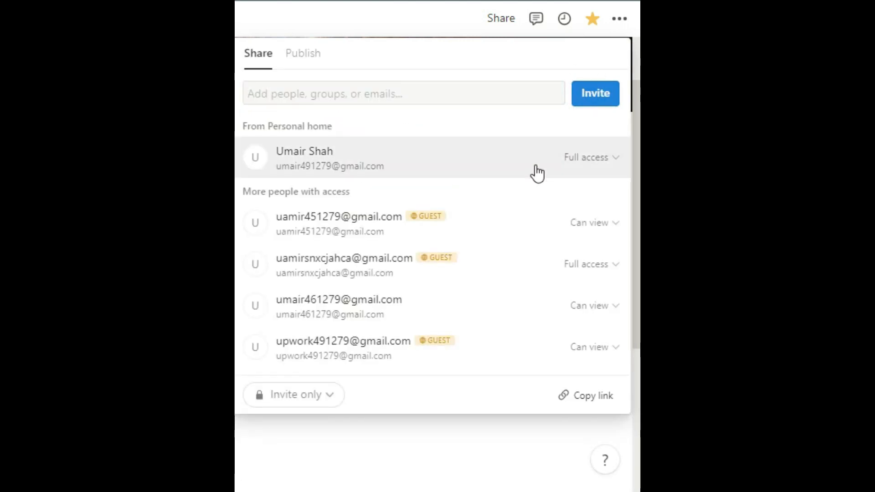
scroll("down", 3)
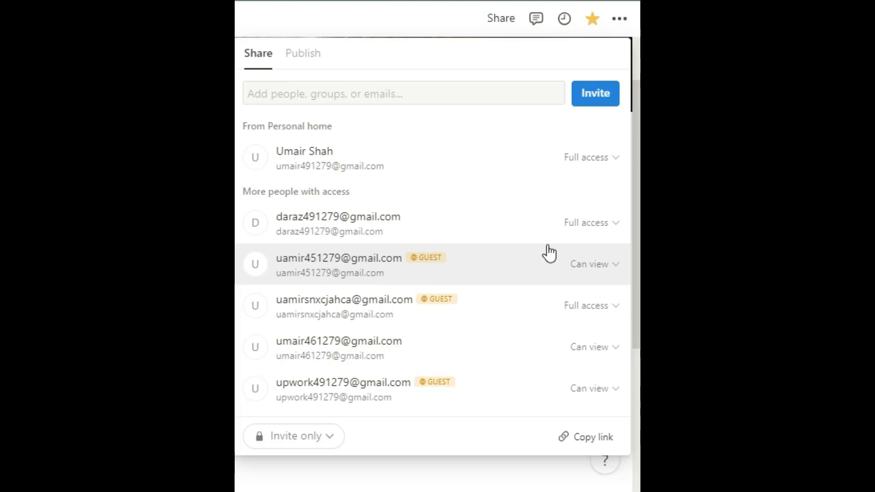
mouse_move(613, 231)
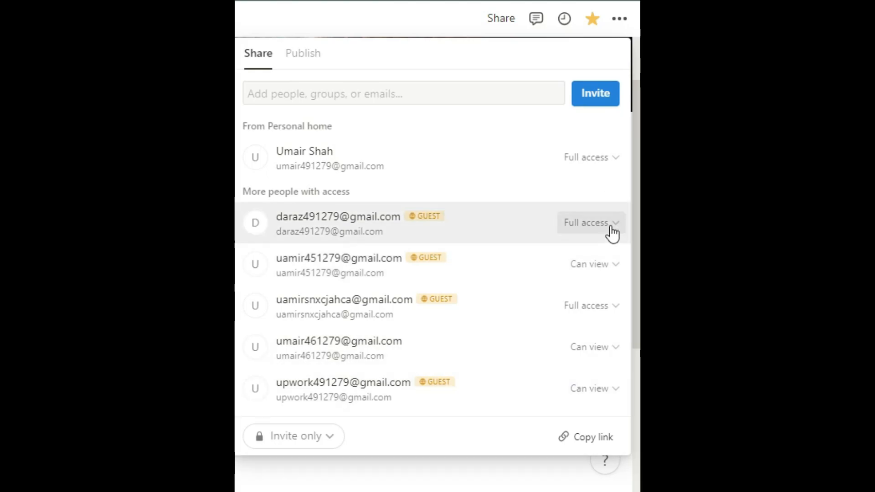
left_click(587, 222)
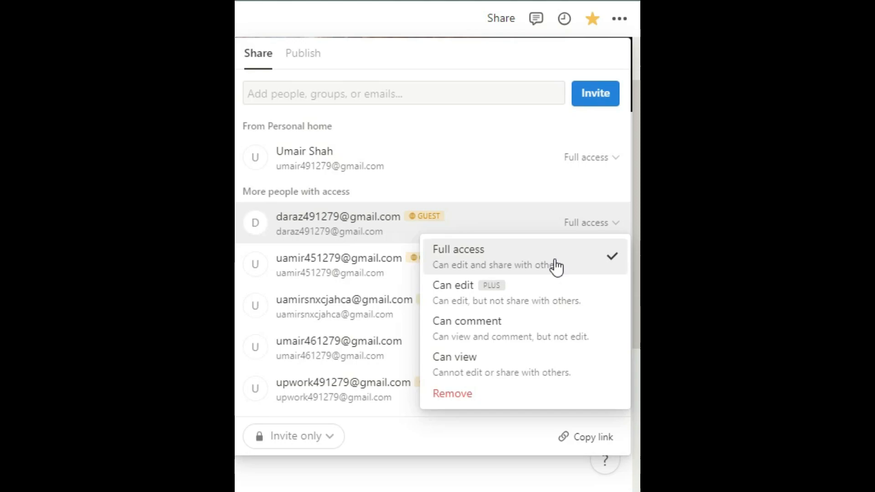
mouse_move(550, 268)
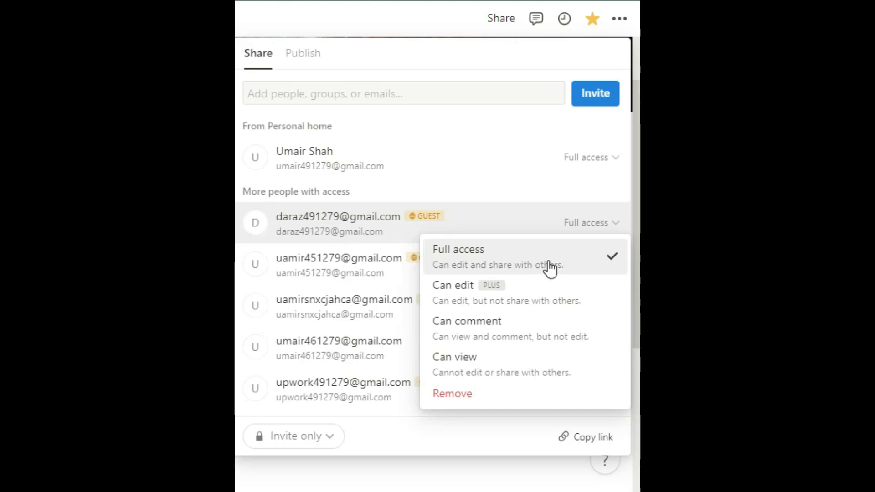
mouse_move(535, 365)
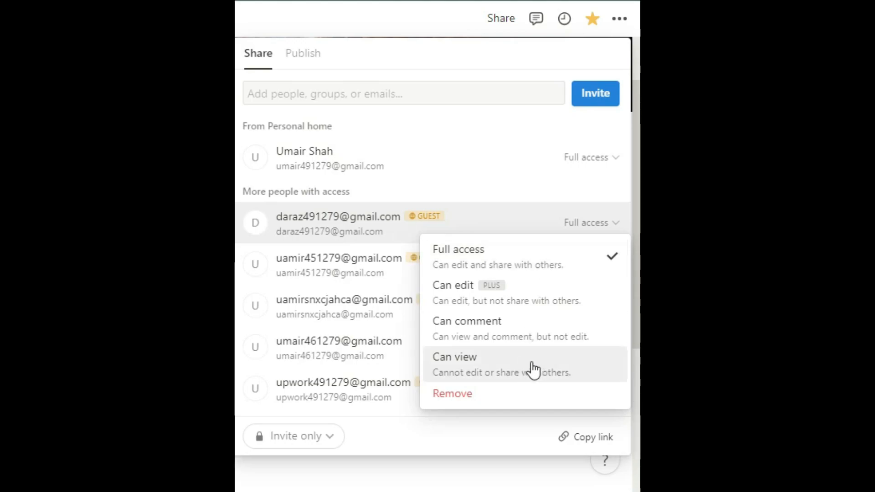
left_click(454, 358)
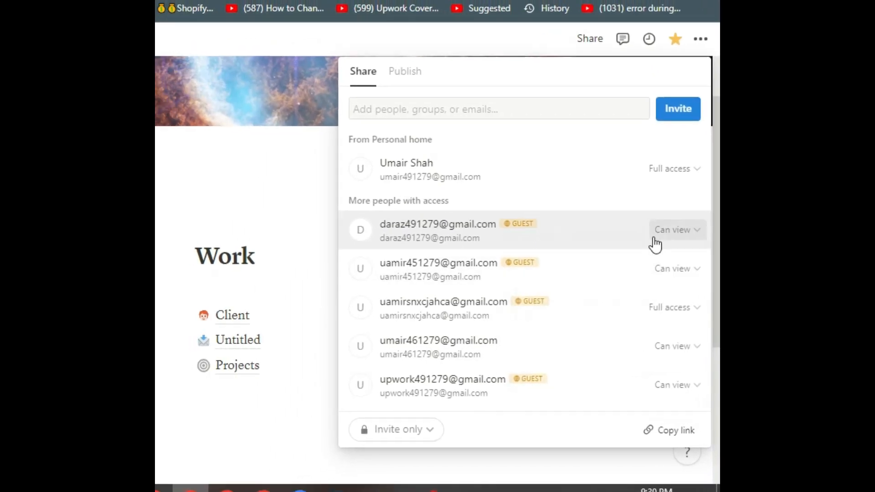